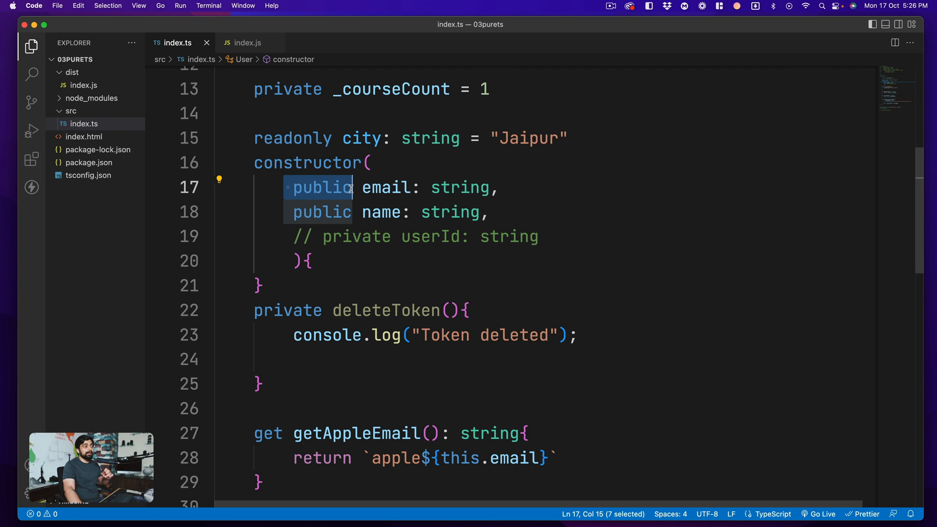
Fold the User class's constructor, deleteToken and getAppleEmail bodies and move below the class.
click(257, 285)
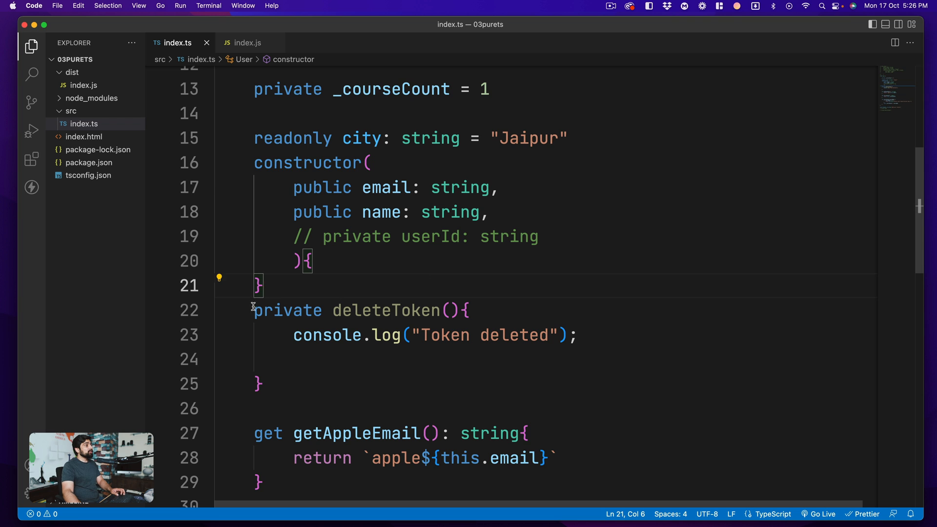
click(206, 310)
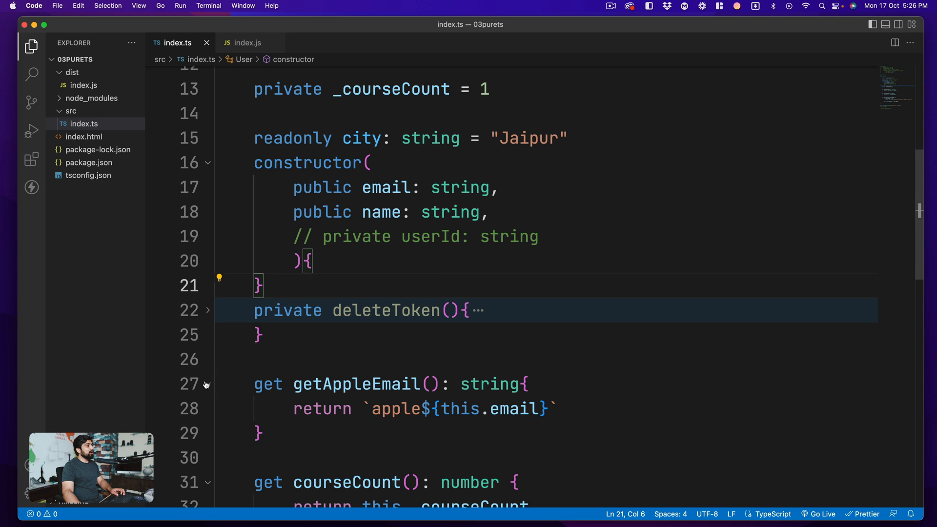
click(206, 383)
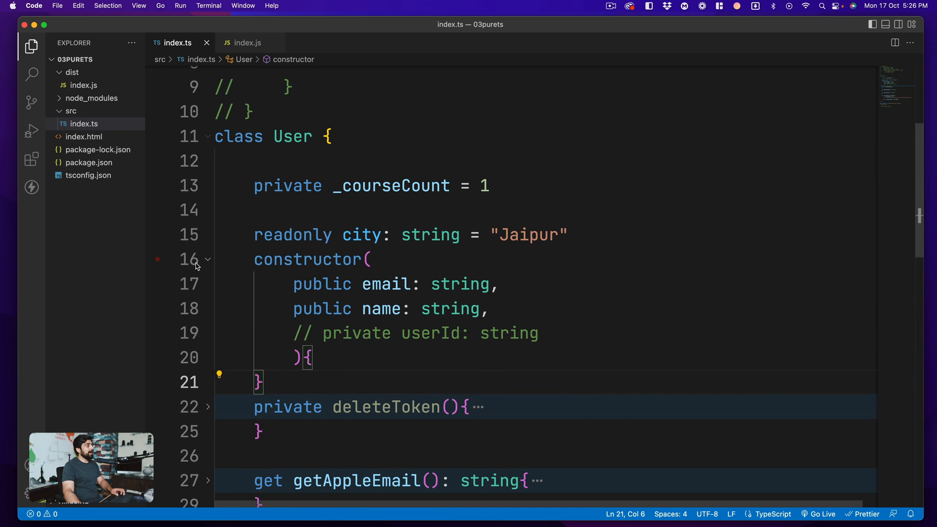
click(208, 259)
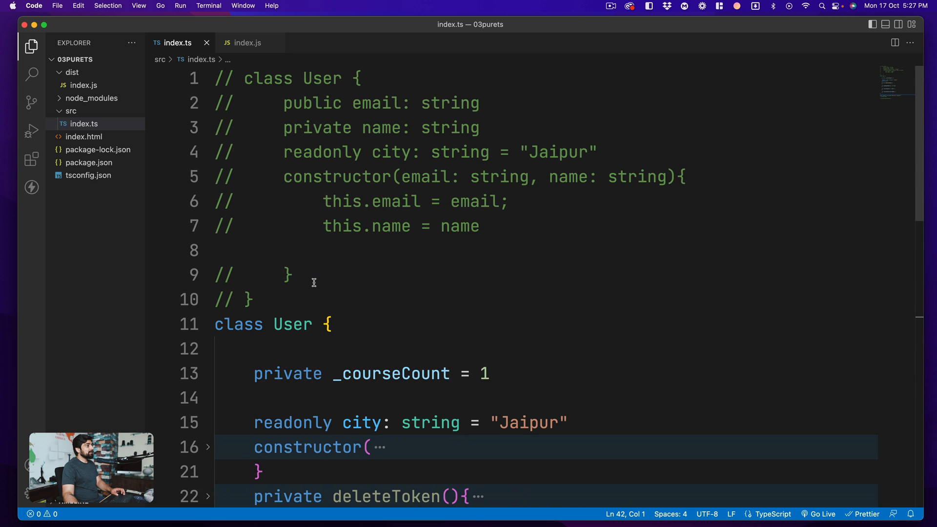
scroll(down, 3)
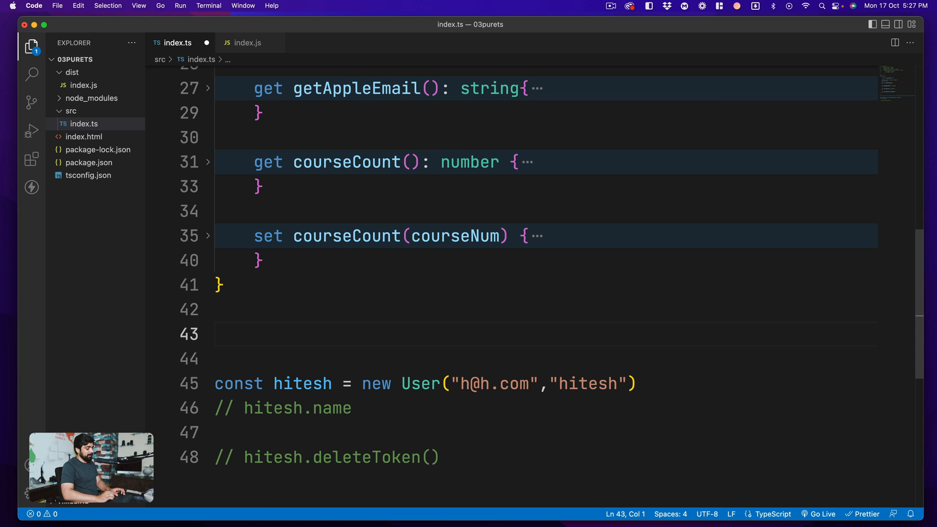
Declare 'class SubUser extends User {' with an empty body below the User class.
text(class)
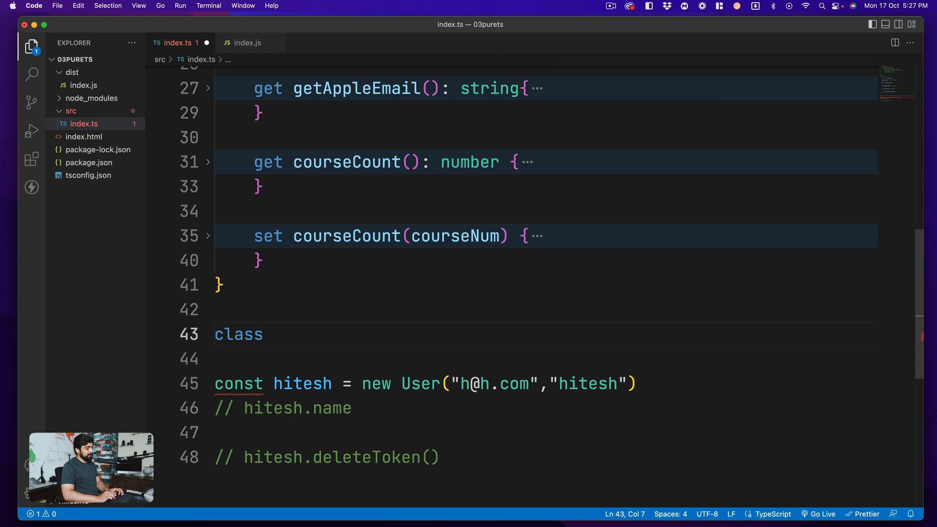
text(Sub)
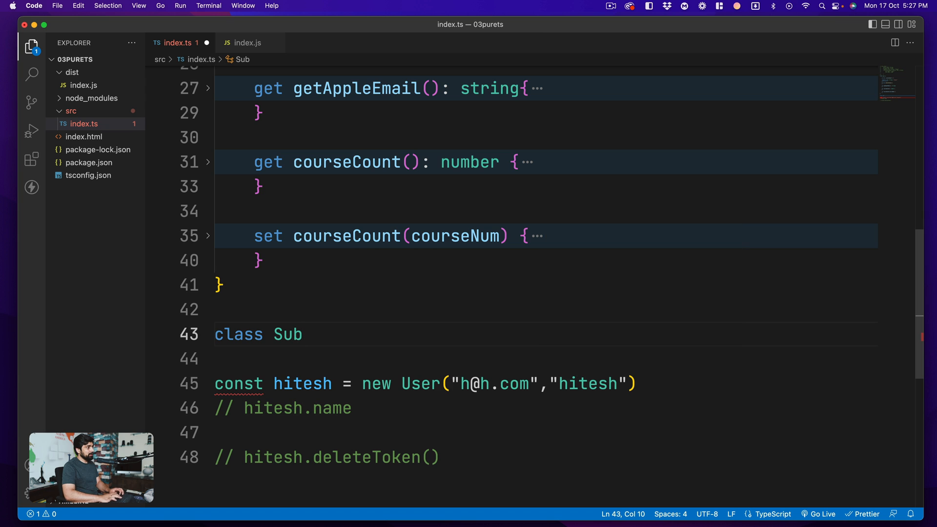
text(User extends)
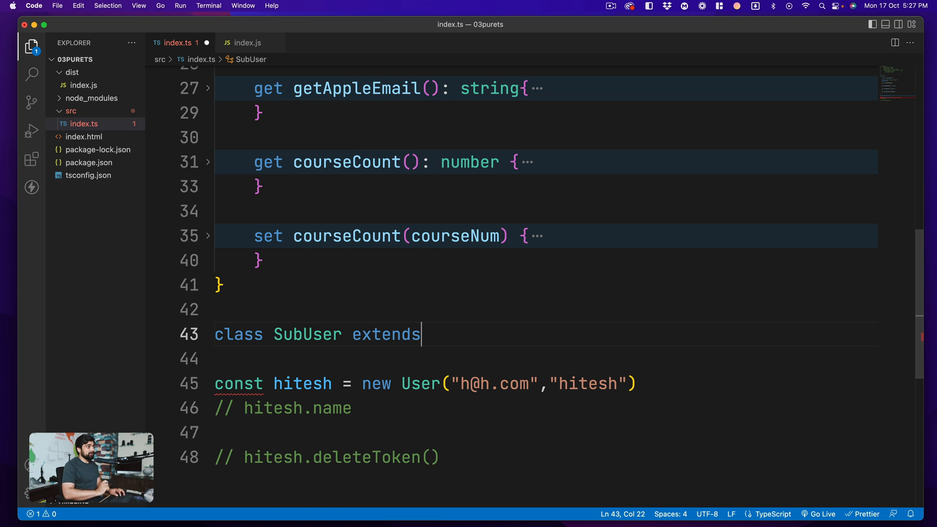
text(User)
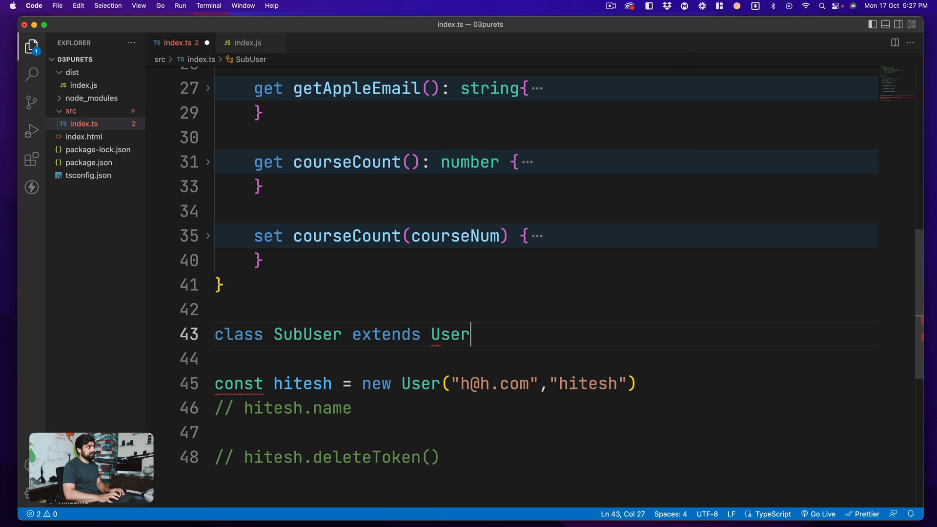
text({)
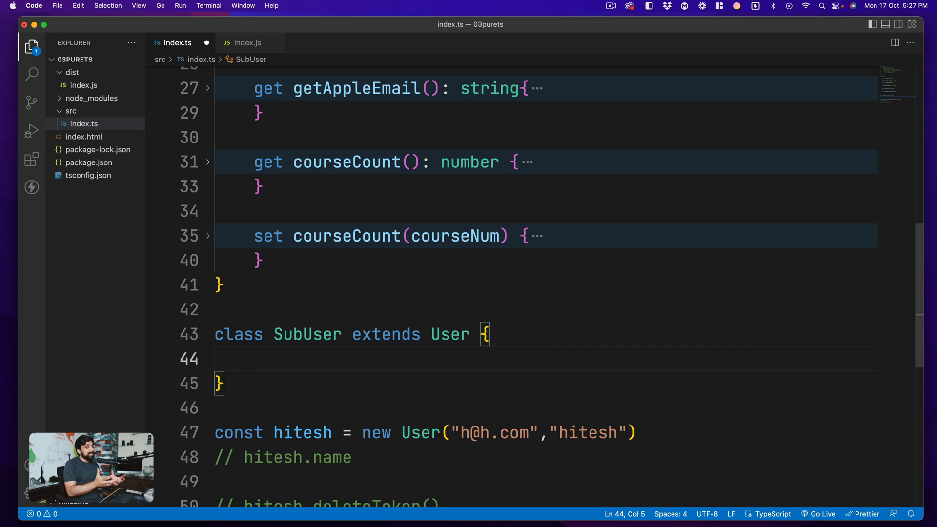
mouse_move(284, 338)
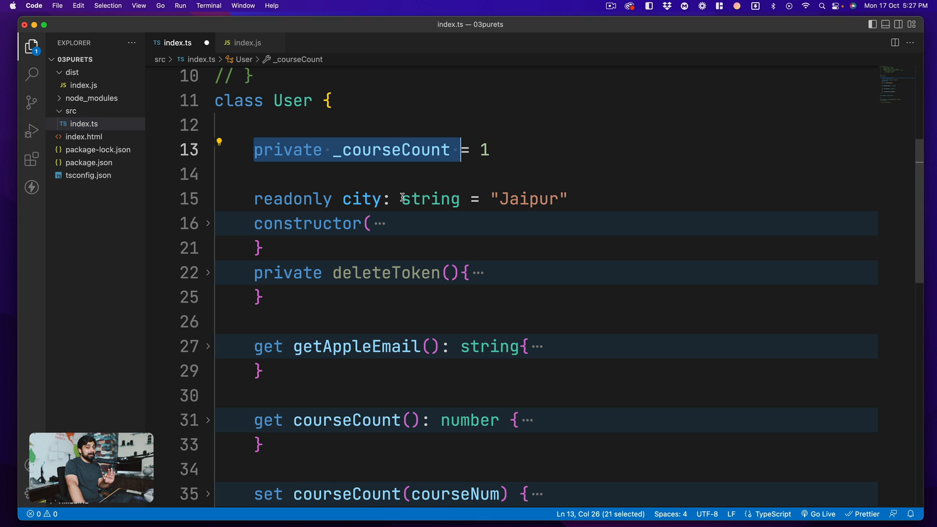
mouse_move(397, 182)
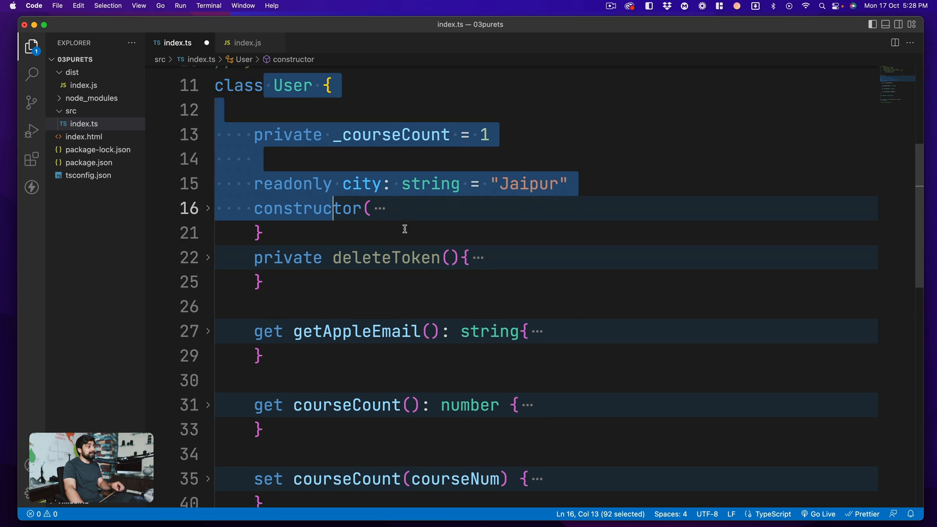
scroll(down, 3)
text(class SubUser extends User {)
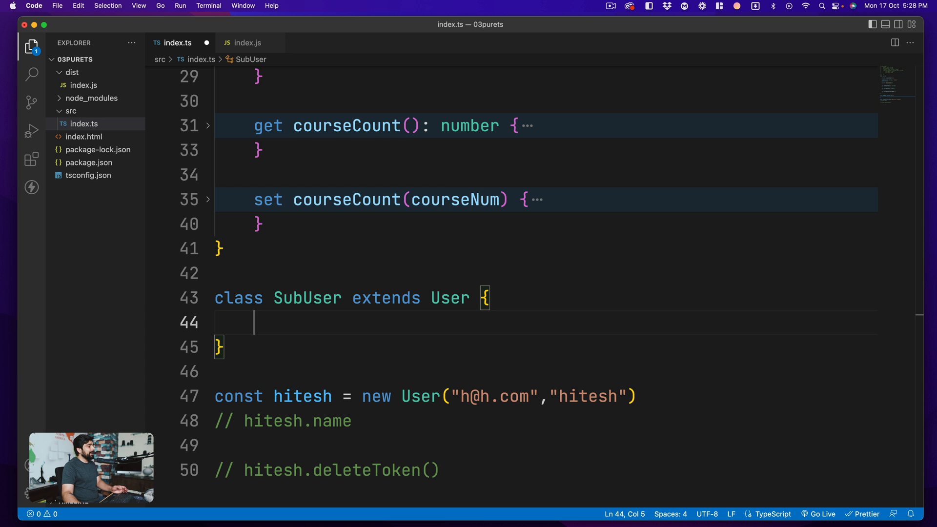
Add an 'isFamily: boolean = true' property to SubUser and review User's _courseCount property.
text(isFamil)
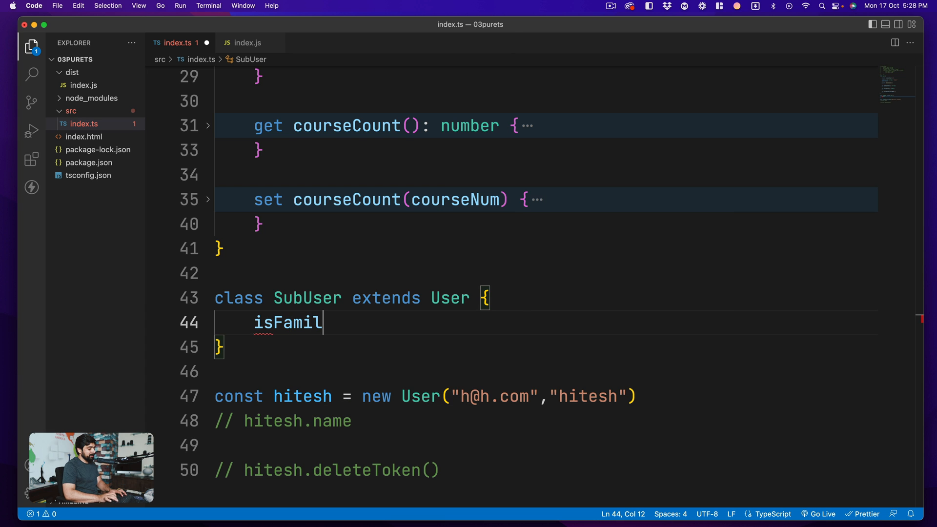
text(y)
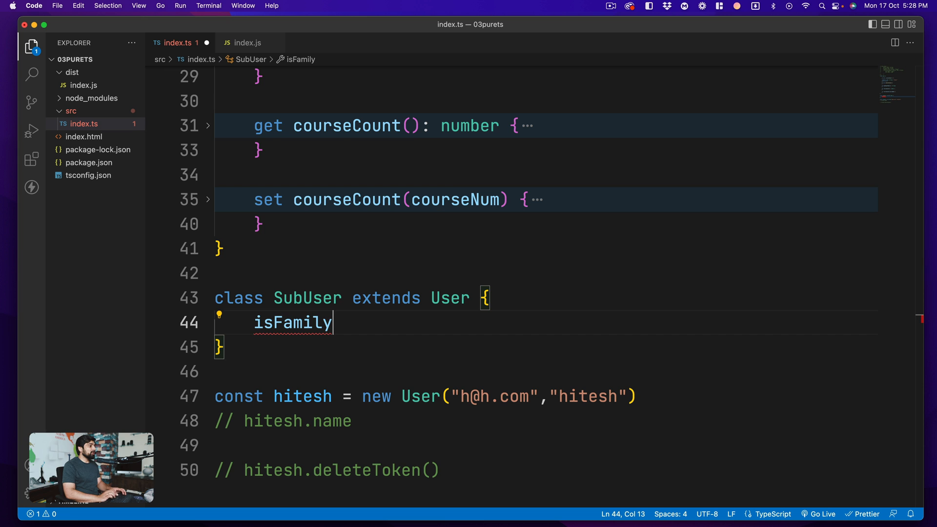
text(: boolean = true)
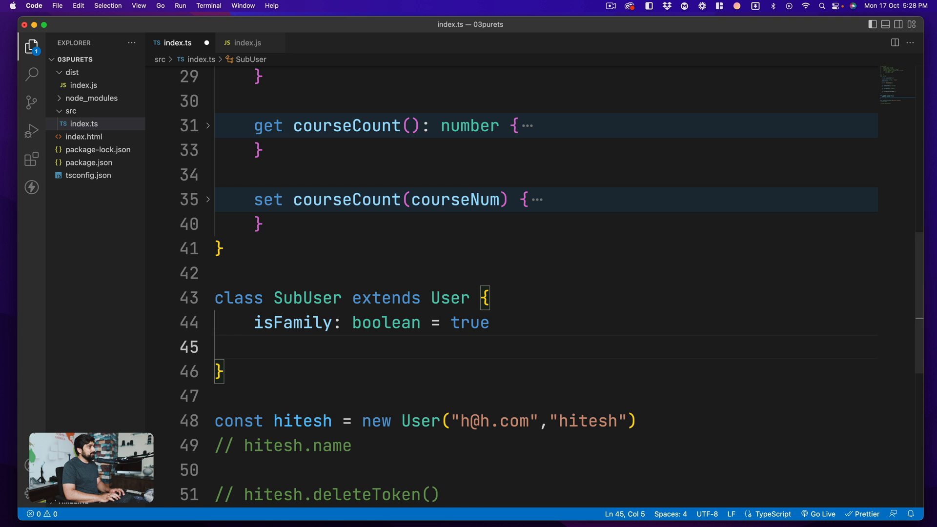
mouse_move(398, 517)
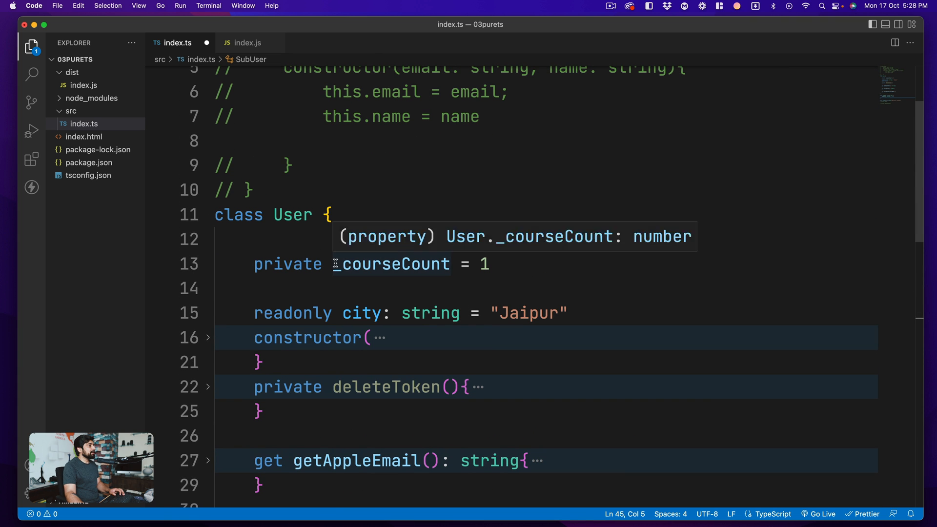
double_click(391, 263)
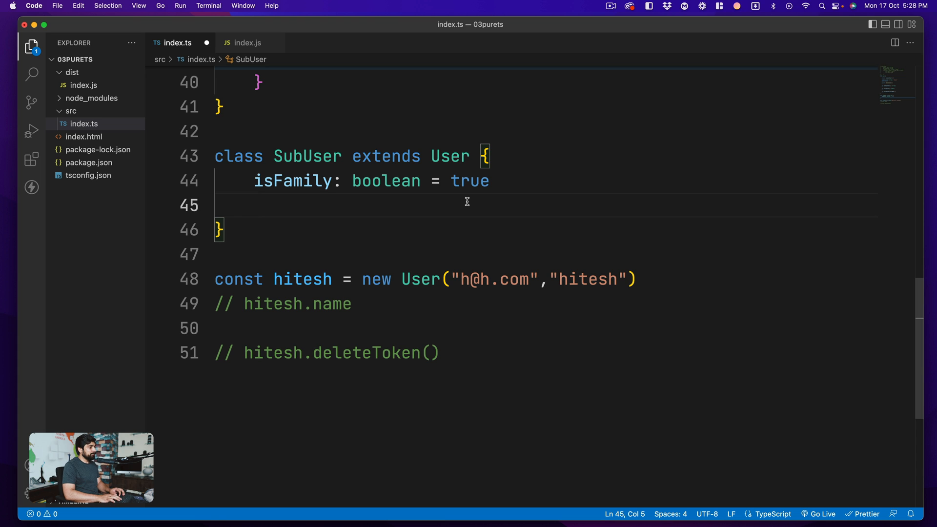
Add a changeCourseCount() method to SubUser assigning this._courseCount = 4, raising a private-access error.
text(changeCOurs)
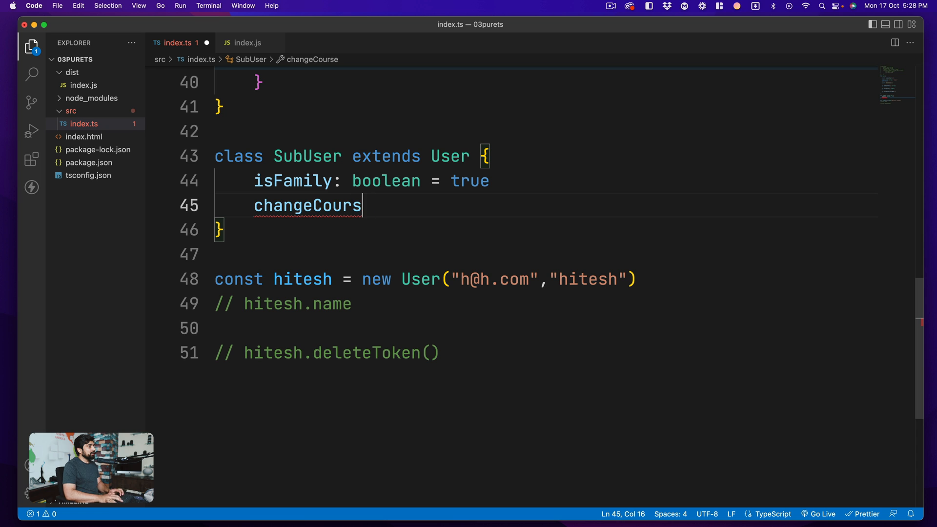
text(eCount)
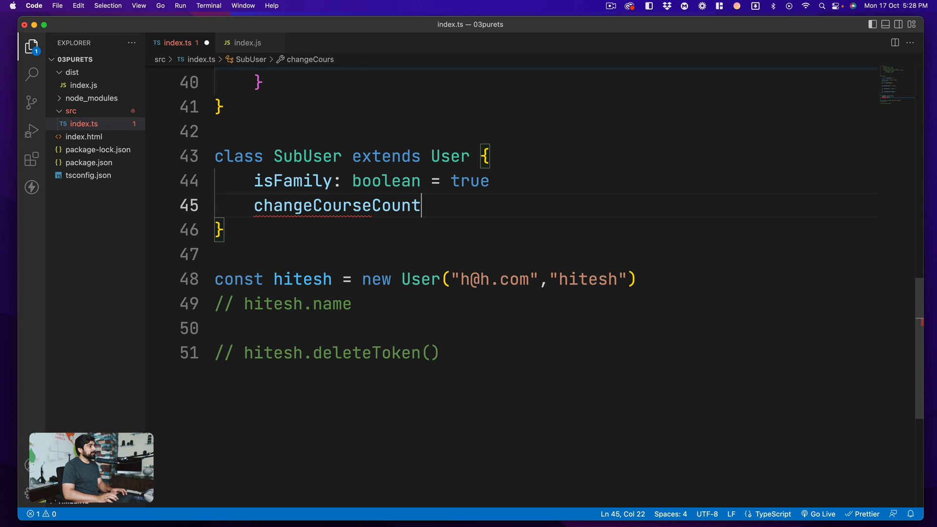
text((){})
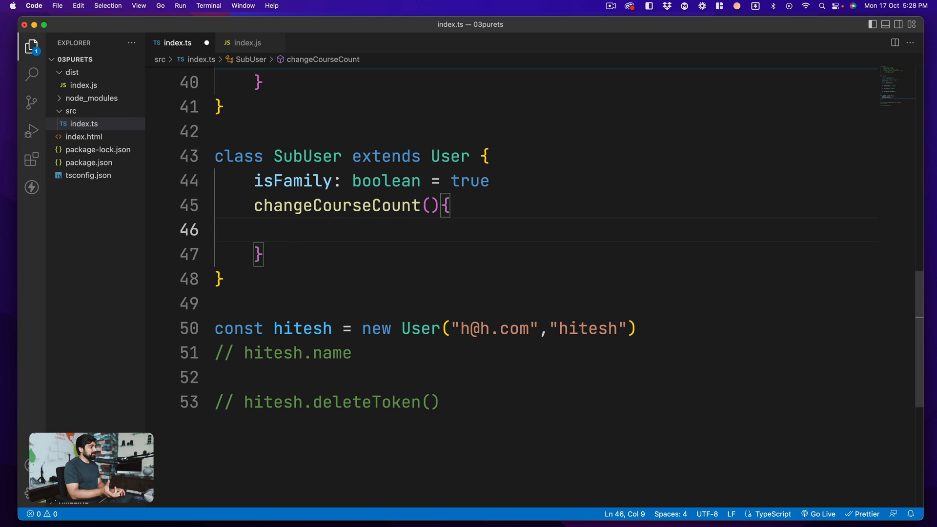
text(this._cours)
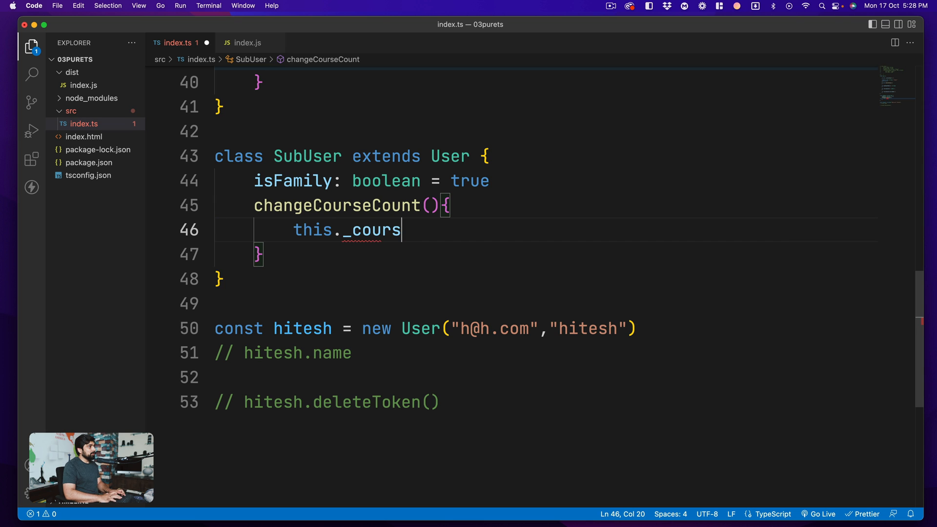
text(eCount =)
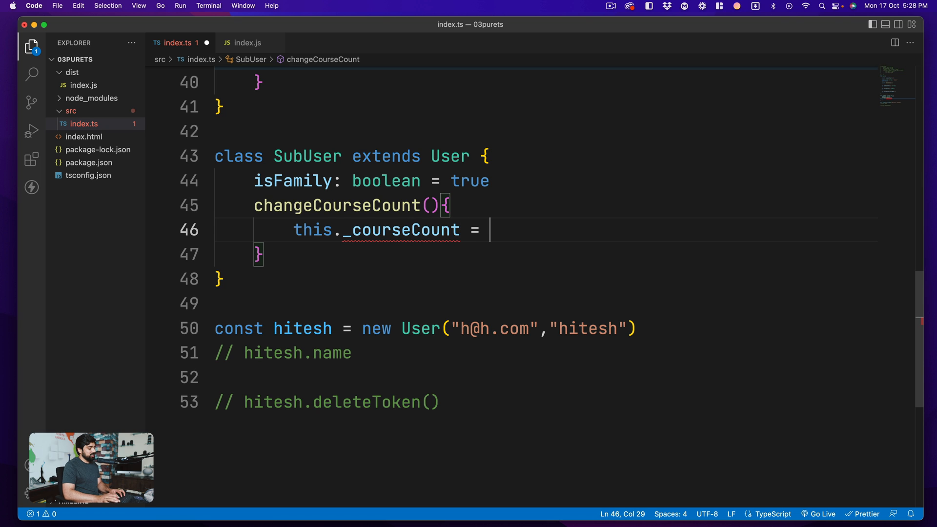
text(4)
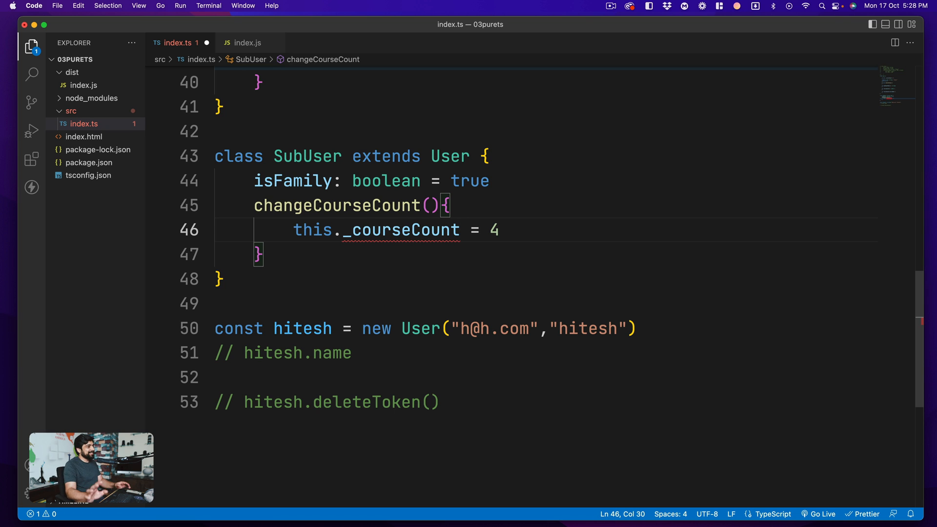
mouse_move(401, 229)
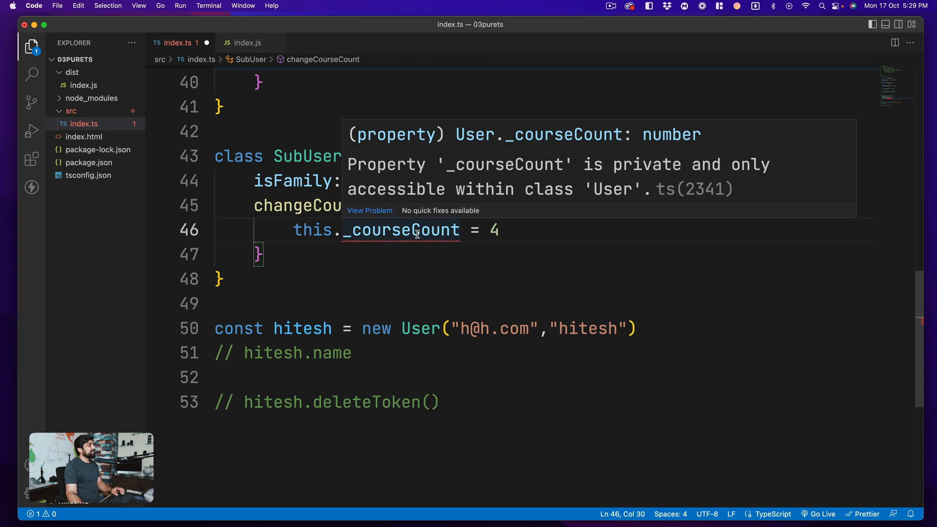
mouse_move(493, 172)
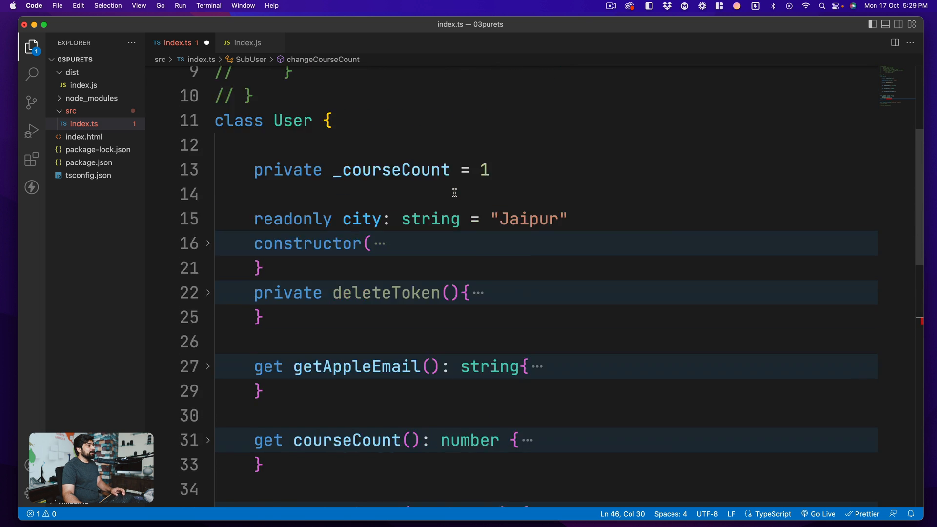
Change _courseCount's modifier in User from private to protected, clearing the error.
double_click(287, 245)
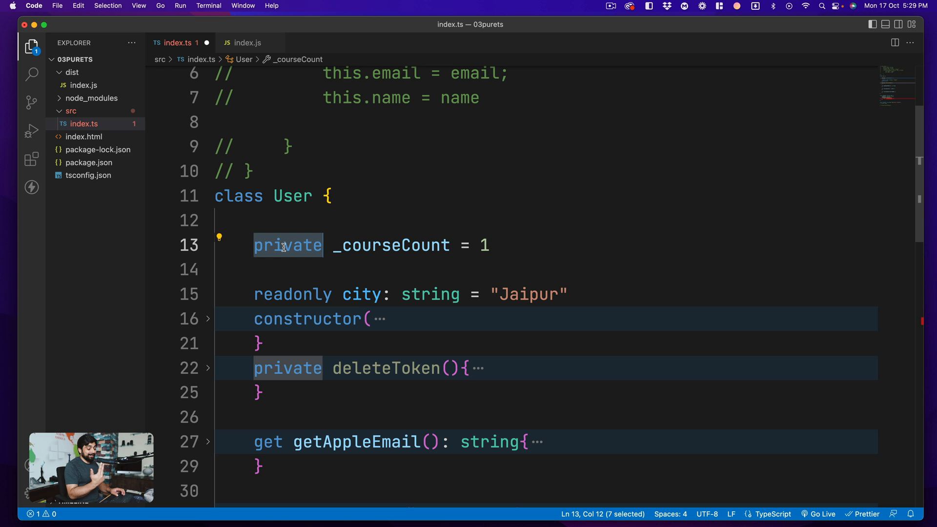
text(proted)
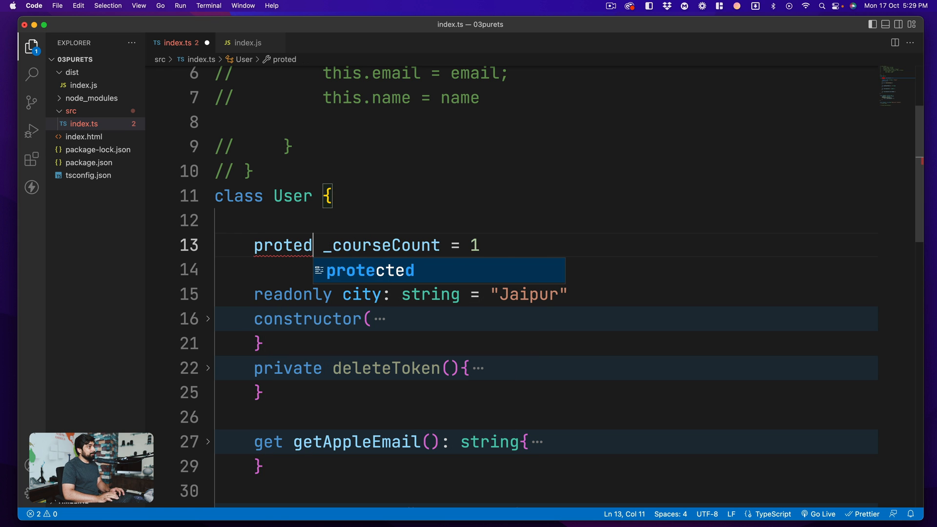
key(Tab)
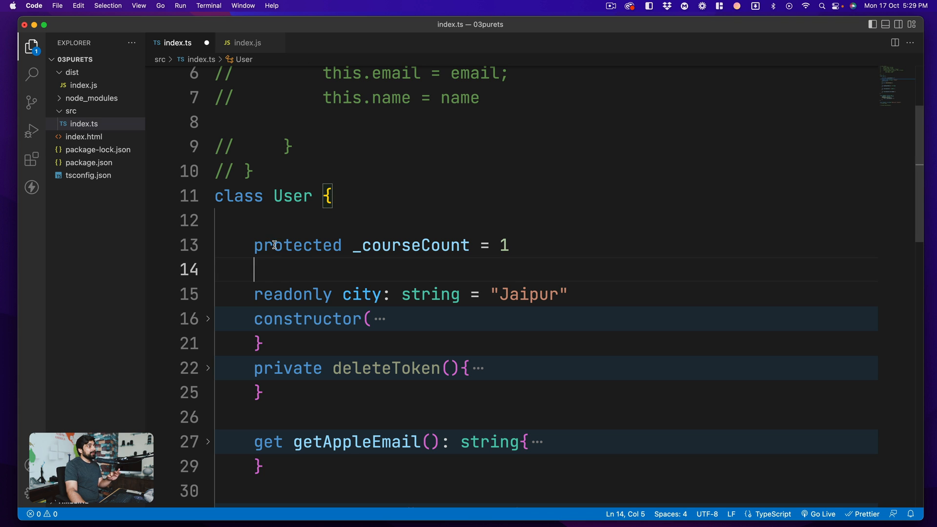
mouse_move(408, 245)
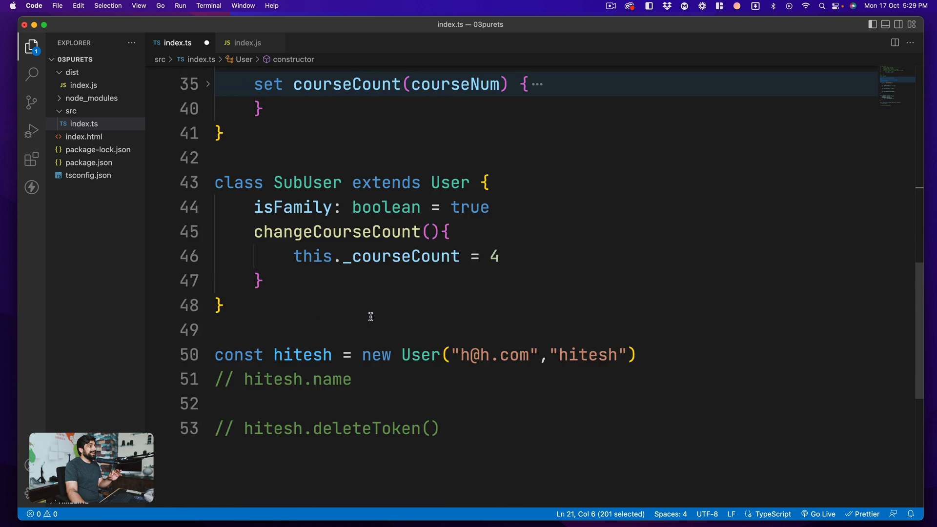
drag(253, 198, 263, 272)
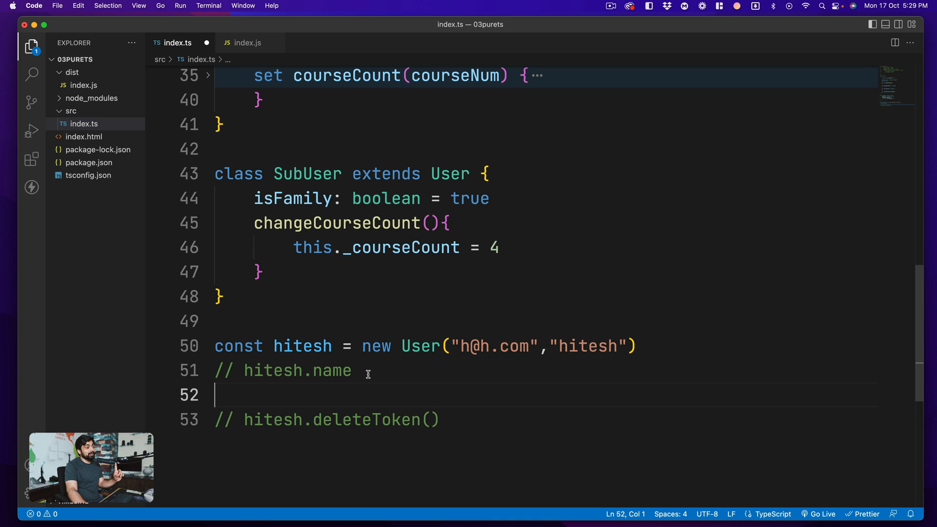
double_click(377, 247)
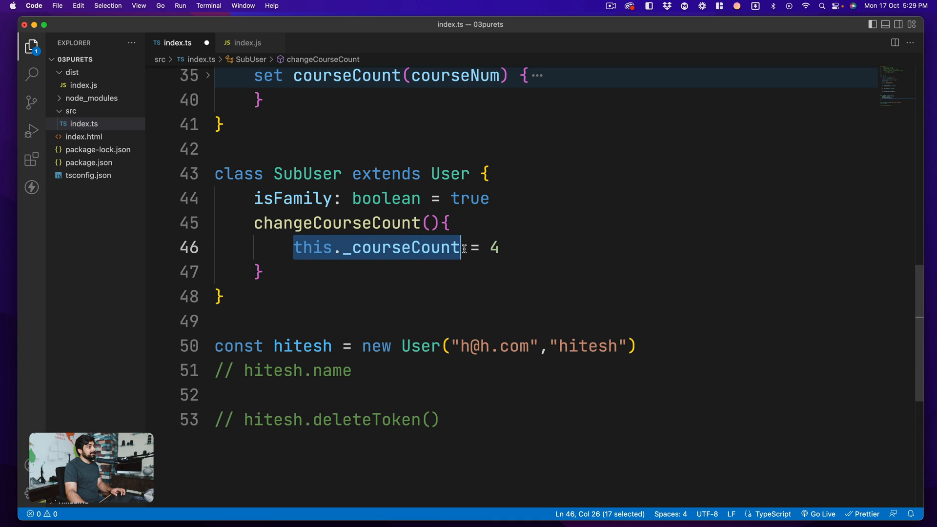